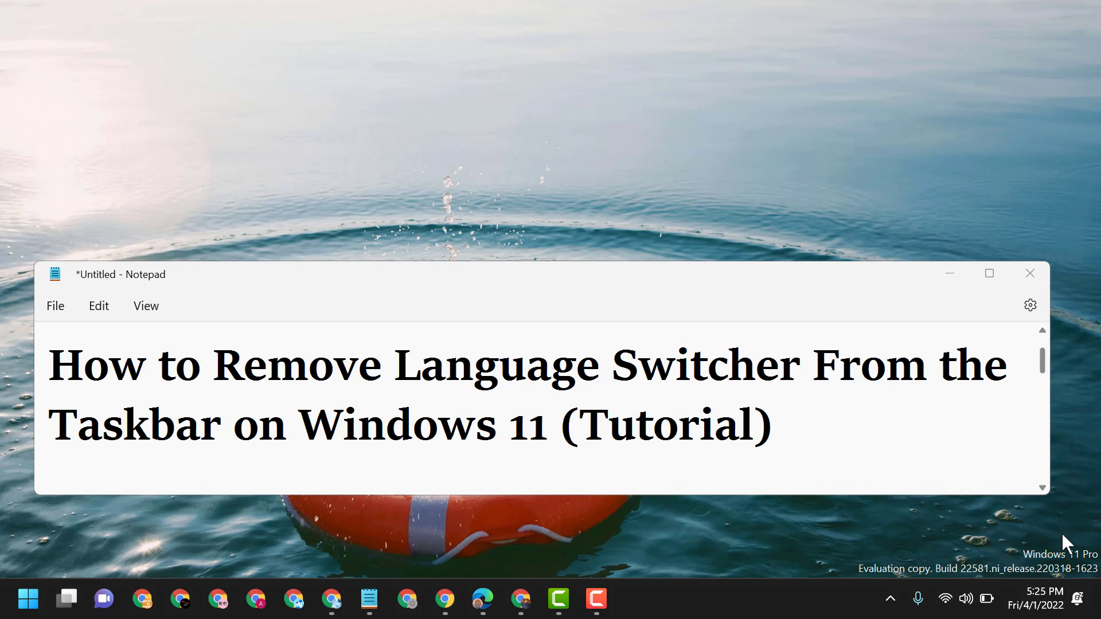
mouse_move(998, 301)
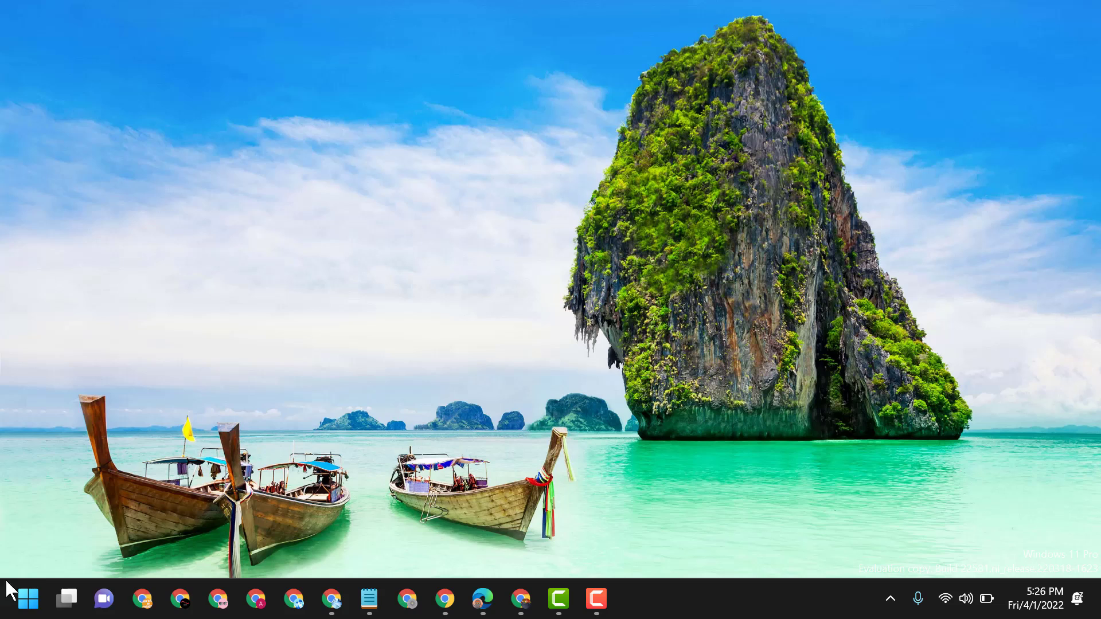
- Launch Settings from the Pinned apps in the Start menu
click(27, 598)
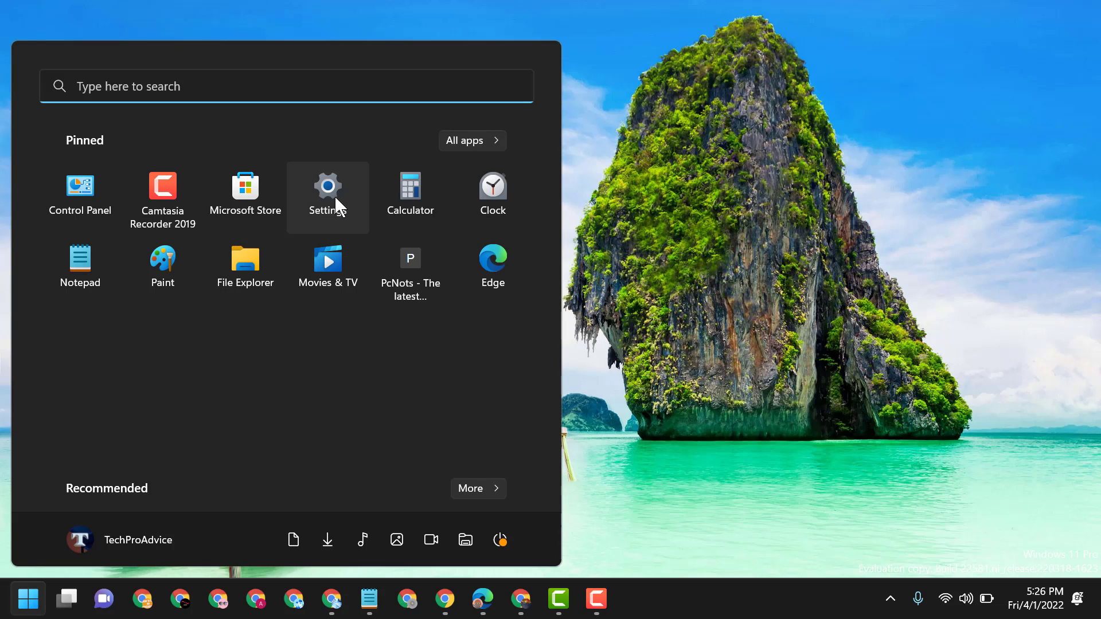
click(327, 197)
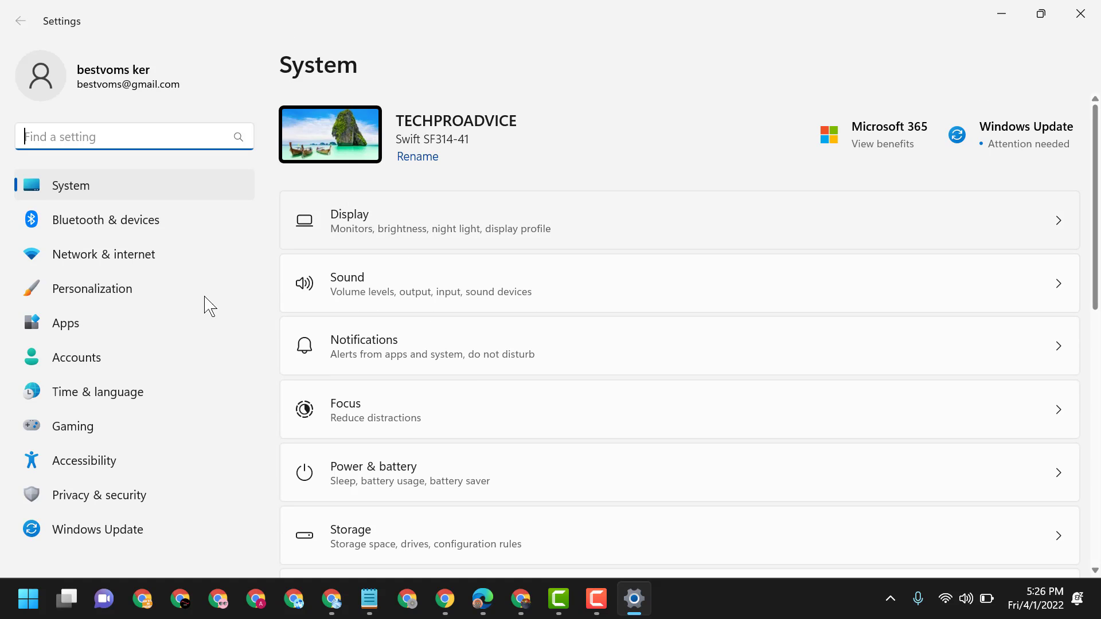
- Go to the Time & language page in the Settings sidebar
click(97, 392)
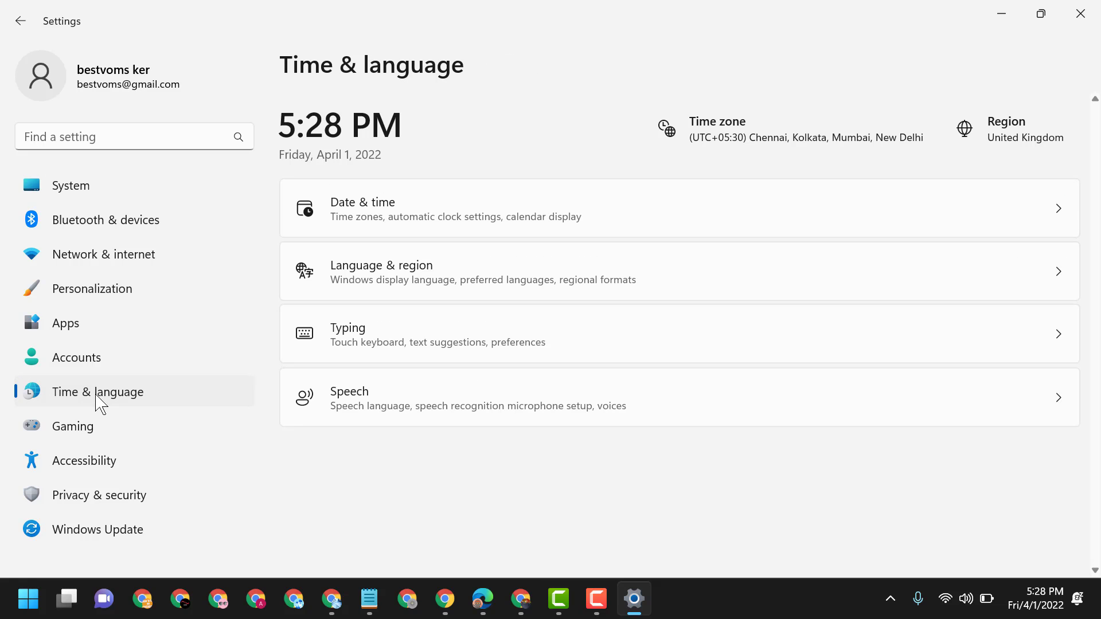
mouse_move(392, 349)
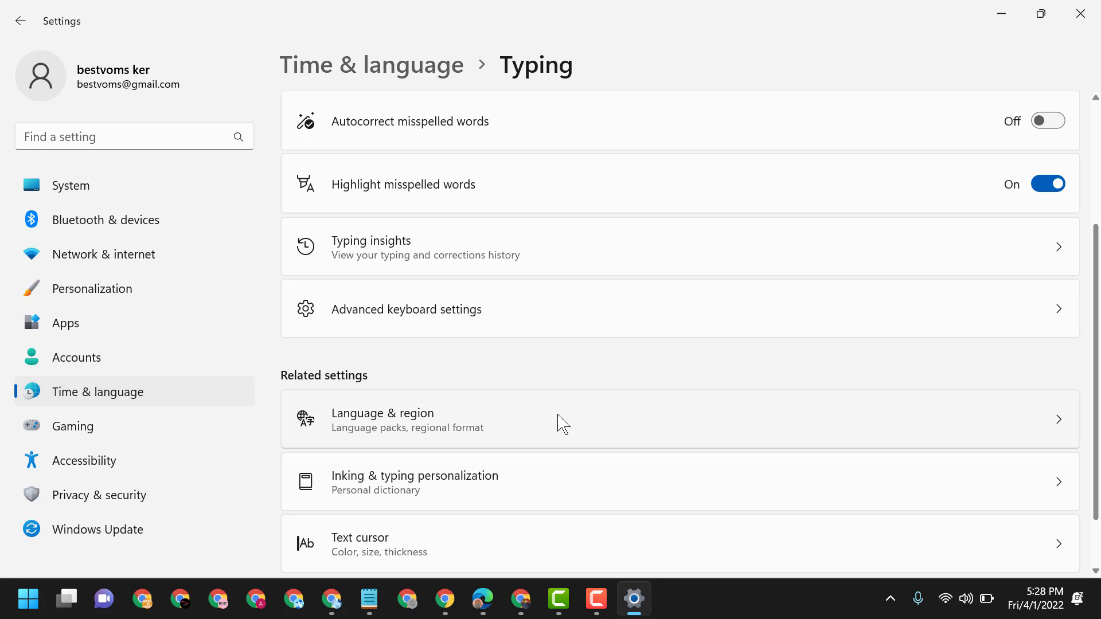
mouse_move(405, 322)
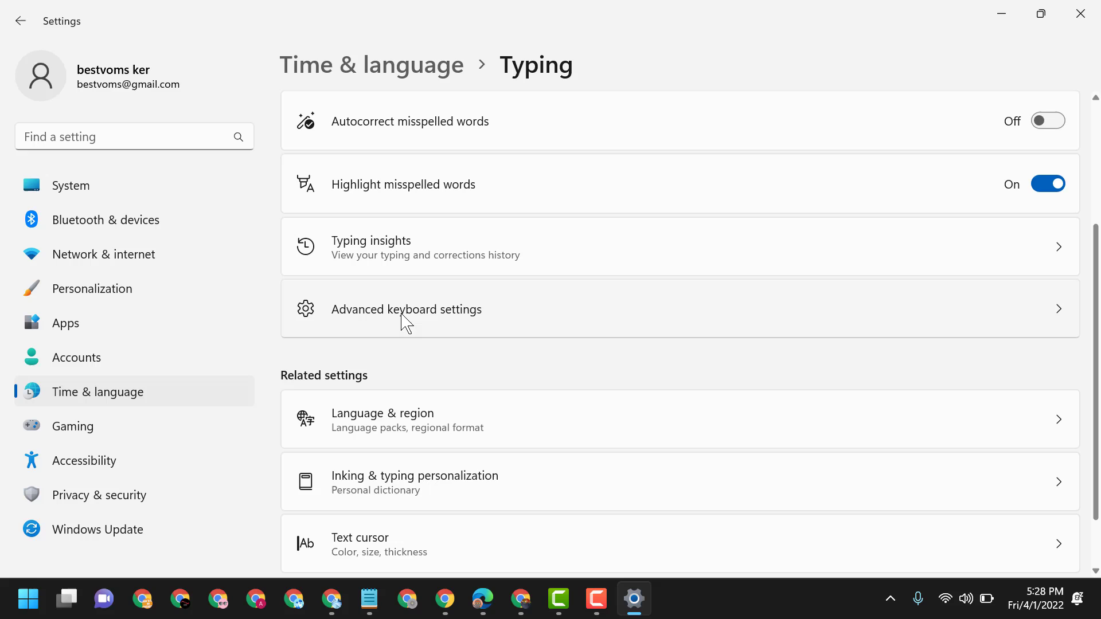
- Open Advanced keyboard settings from the Typing page
click(406, 309)
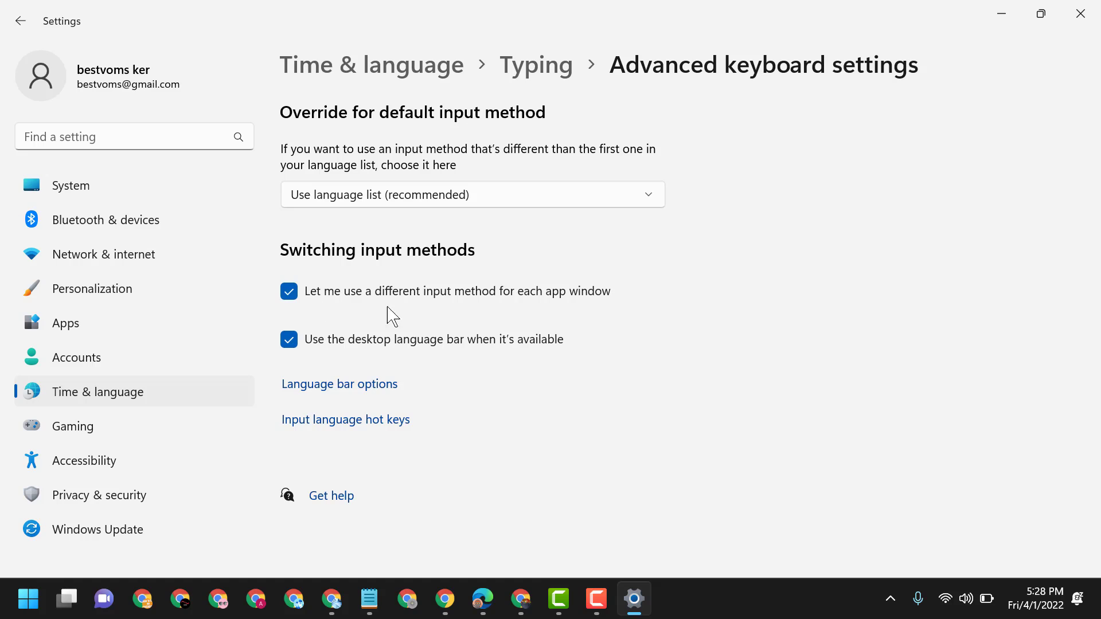
mouse_move(497, 309)
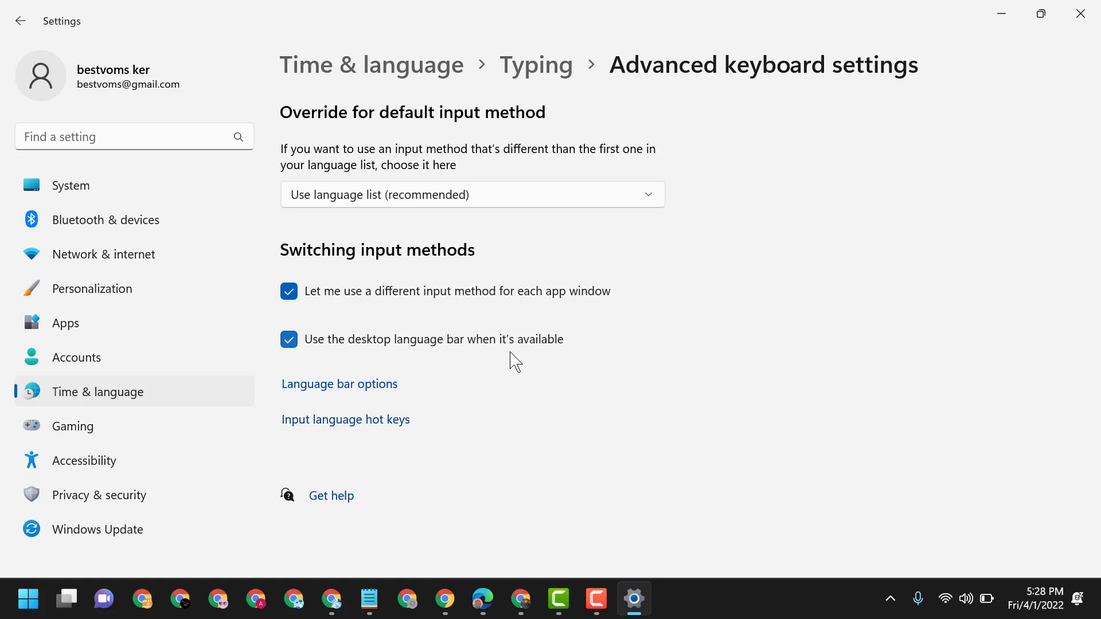
mouse_move(339, 384)
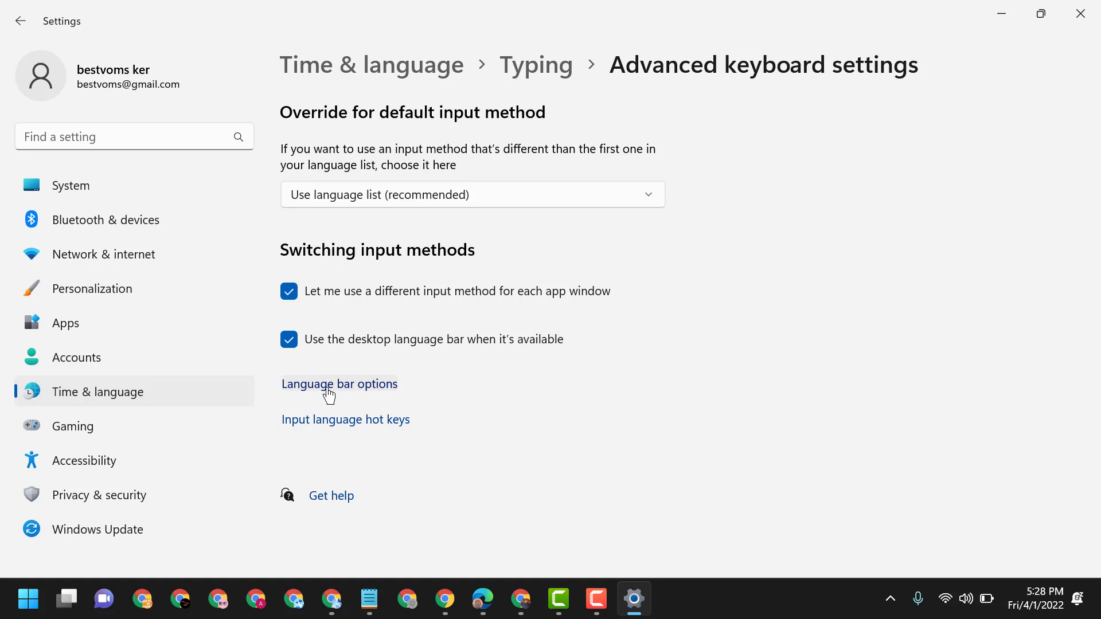
- Save the language bar as Hidden, close Settings, and restore Notepad from the taskbar
click(339, 384)
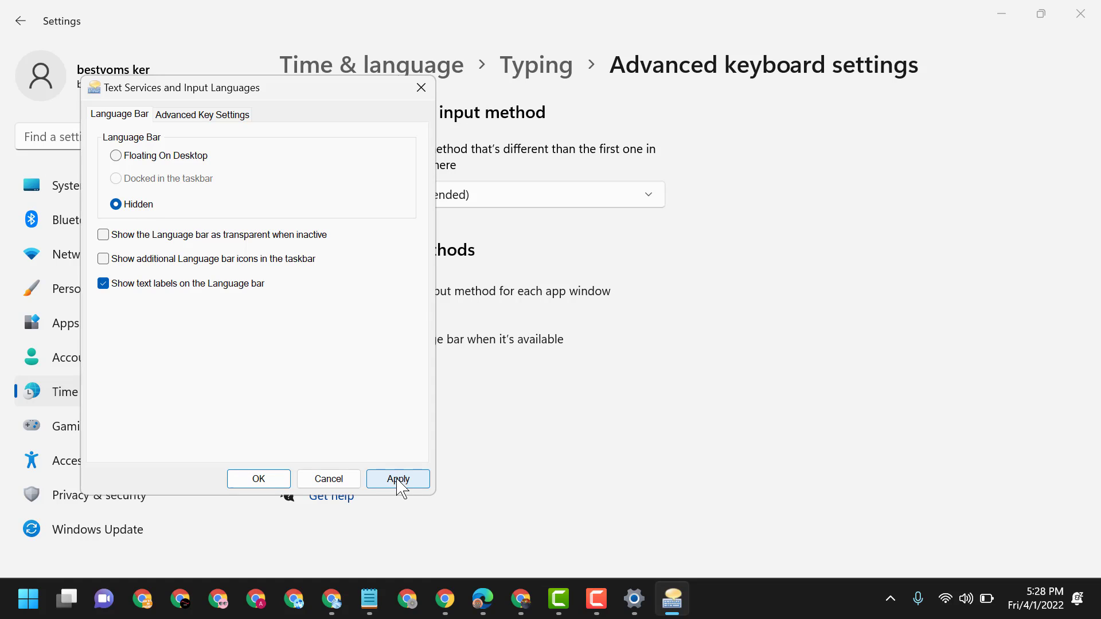
click(397, 478)
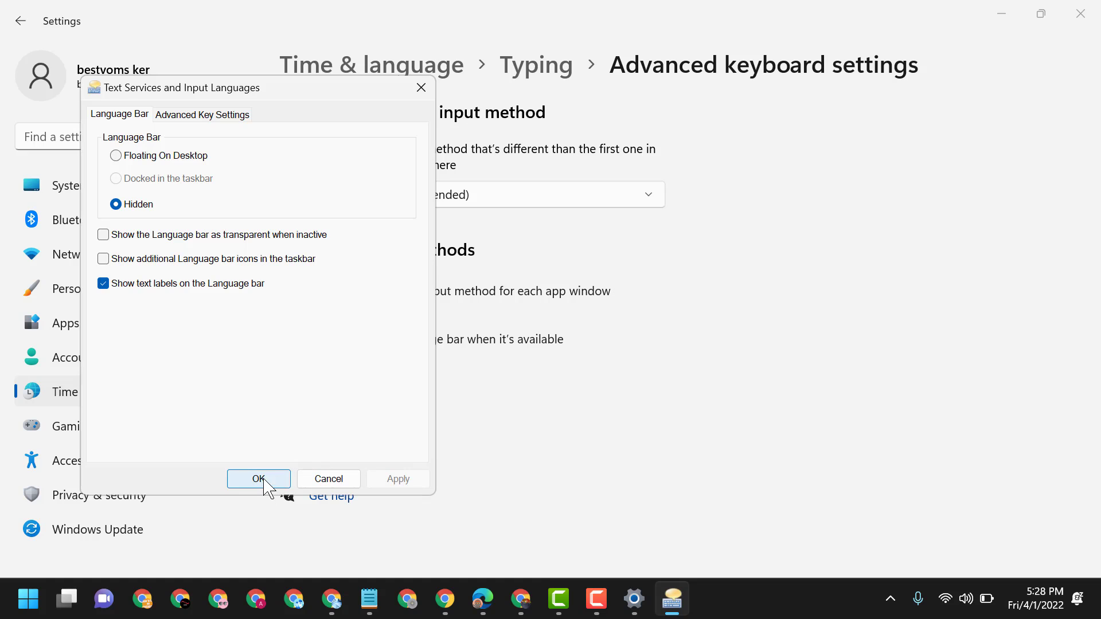
click(258, 478)
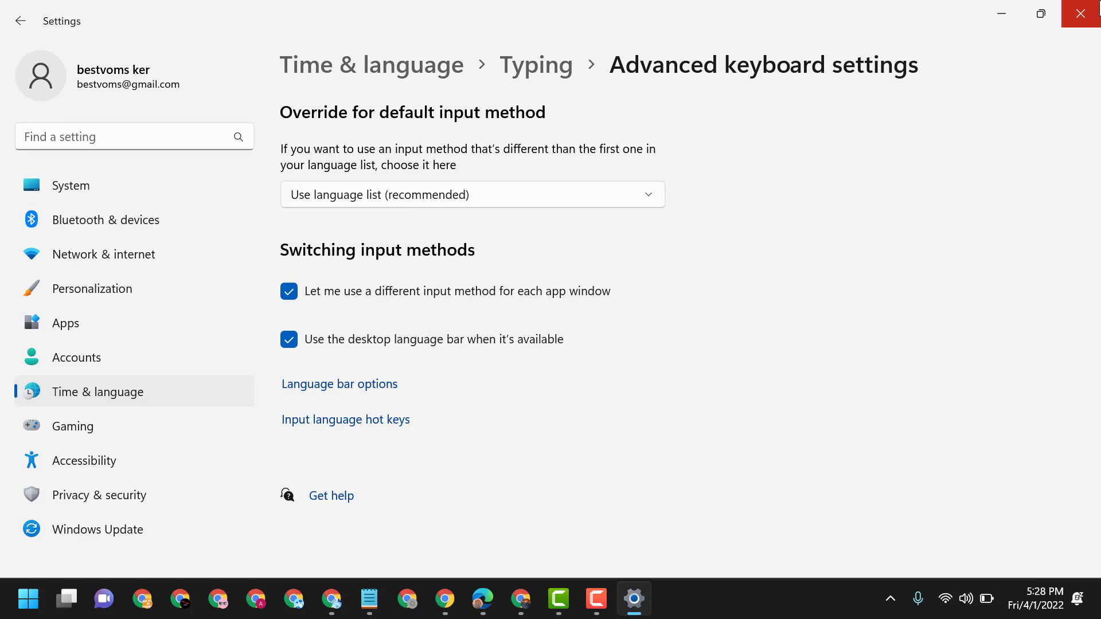
click(1087, 12)
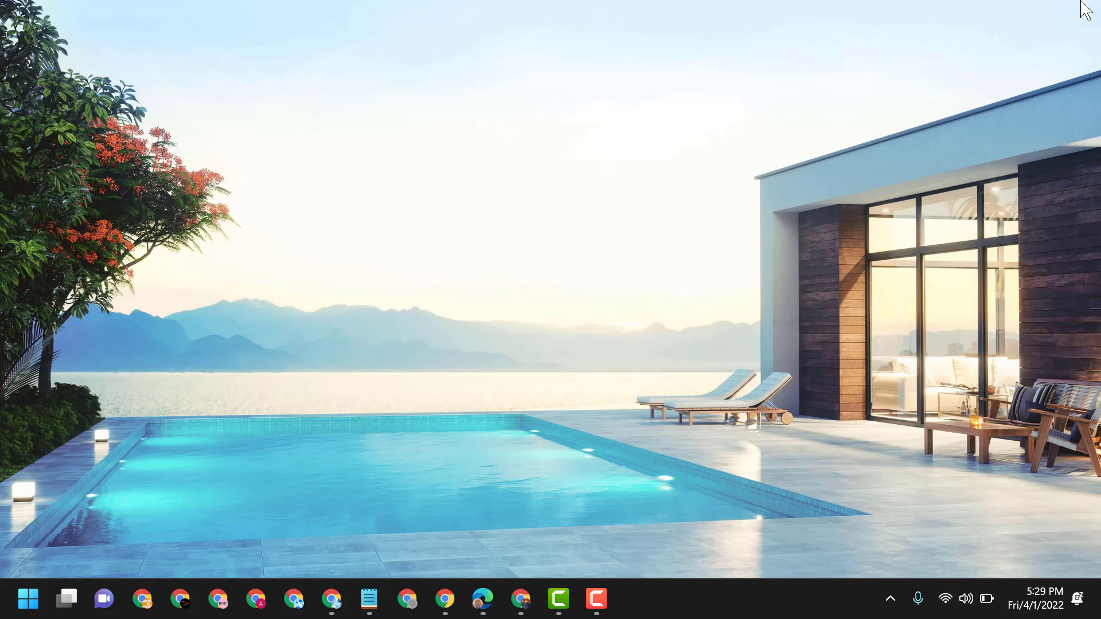
click(368, 599)
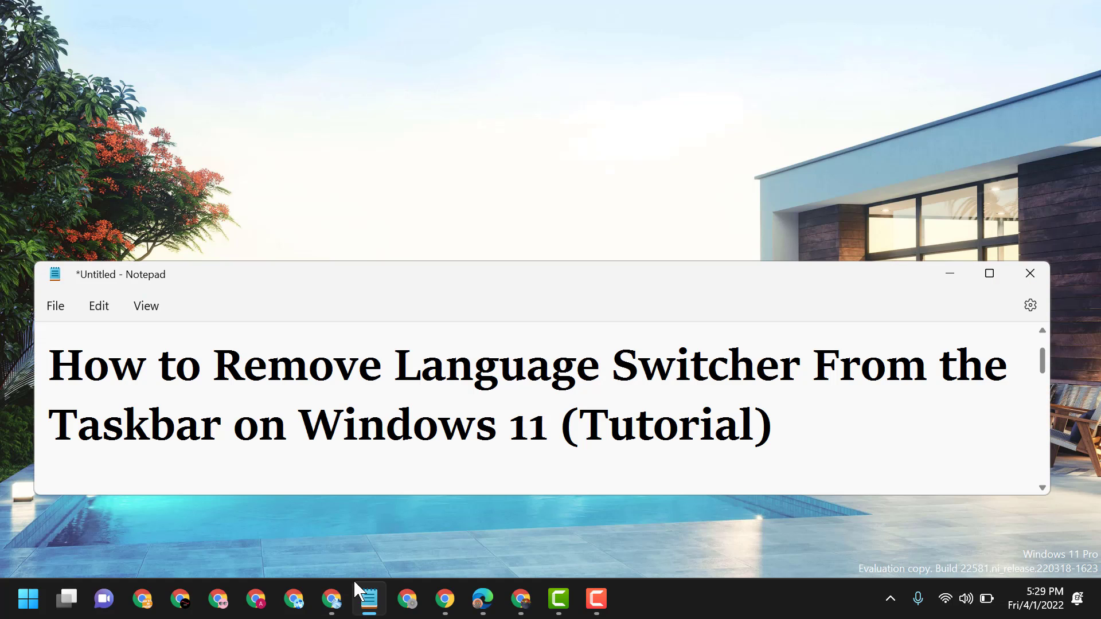
mouse_move(337, 532)
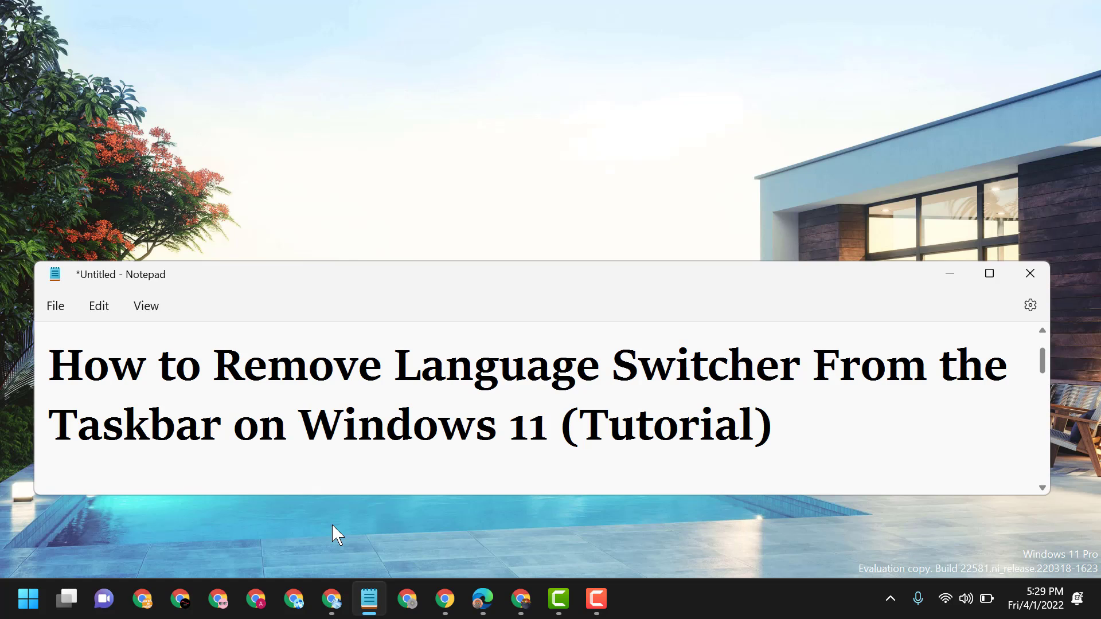
click(772, 425)
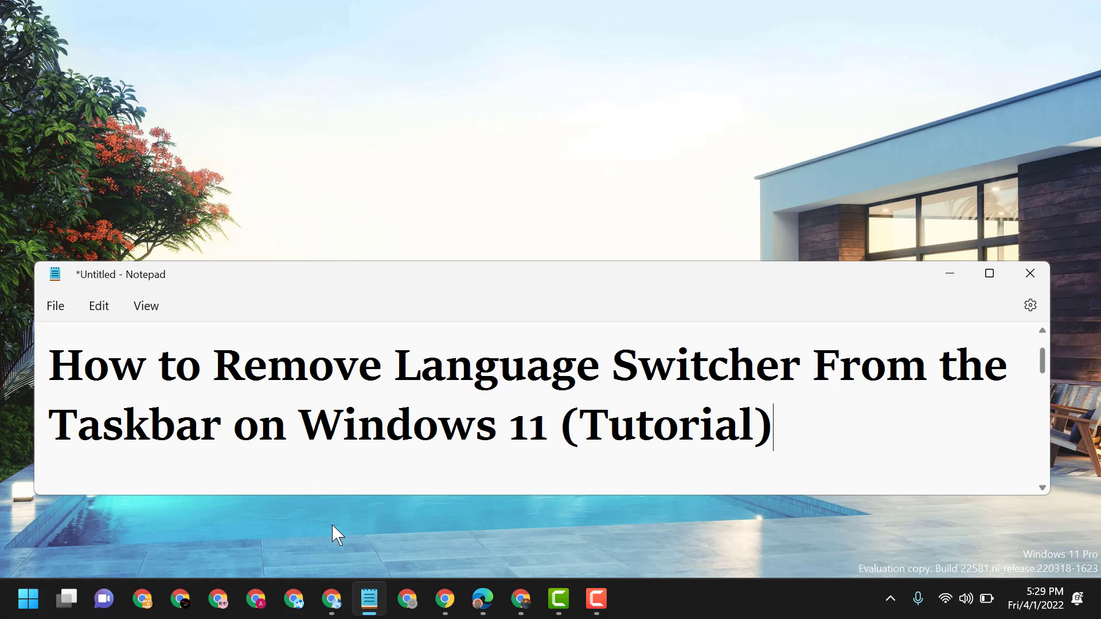